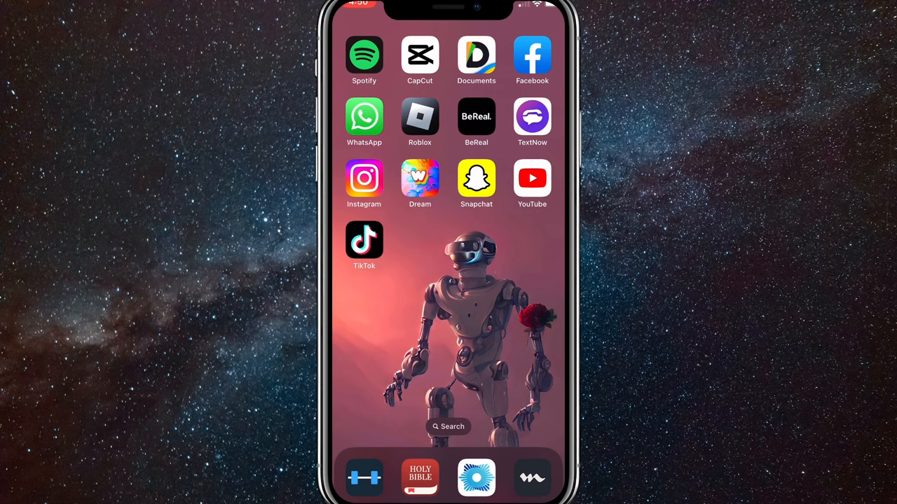
Step: Launch Instagram and view the profile's Reels tab with its two existing reels
{"action": "left_click", "coordinate": [364, 178]}
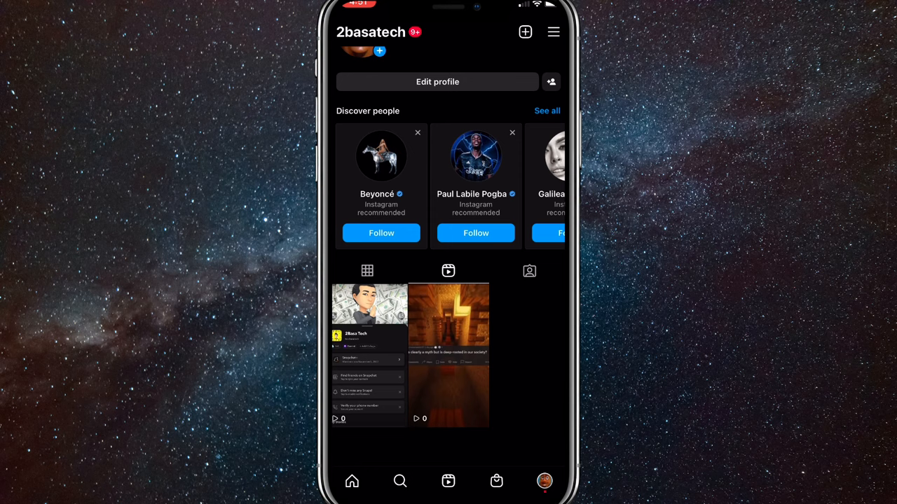
{"action": "scroll", "scroll_direction": "down", "scroll_amount": 3}
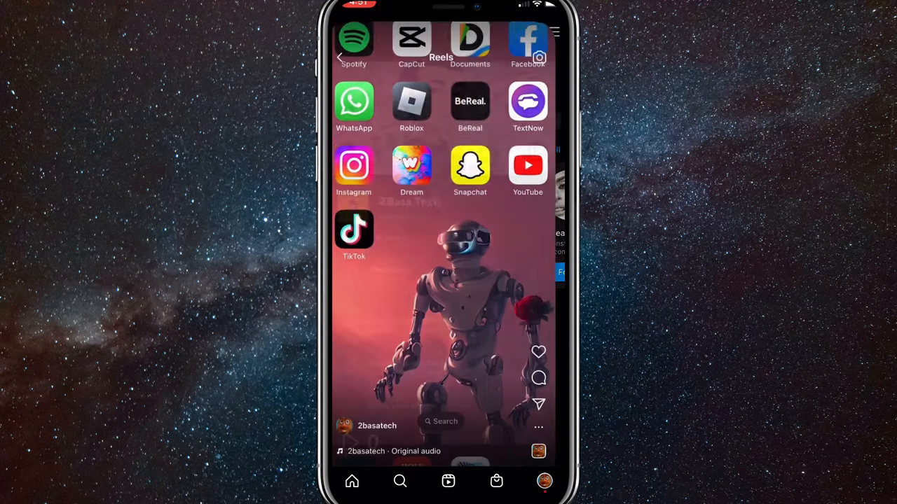
{"action": "scroll", "scroll_direction": "up", "scroll_amount": 3}
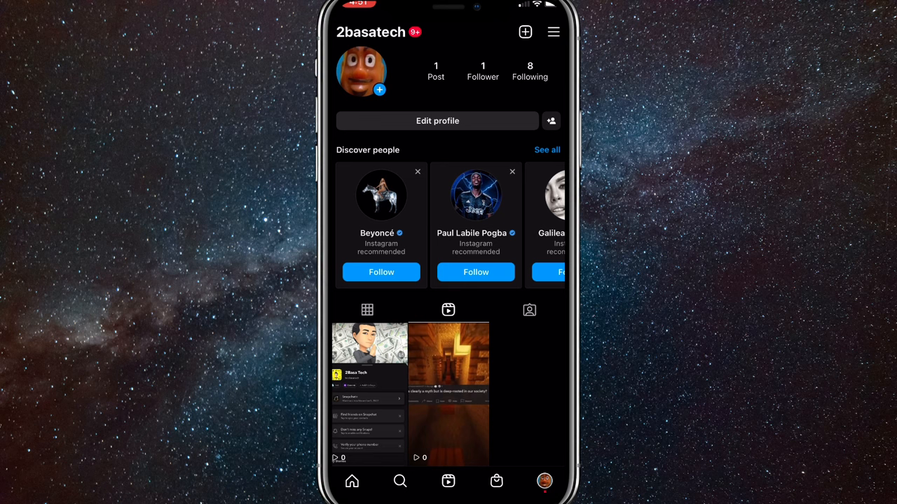
Step: Start a new reel, allow camera access, and load the cartoon video clip
{"action": "left_click", "coordinate": [524, 31]}
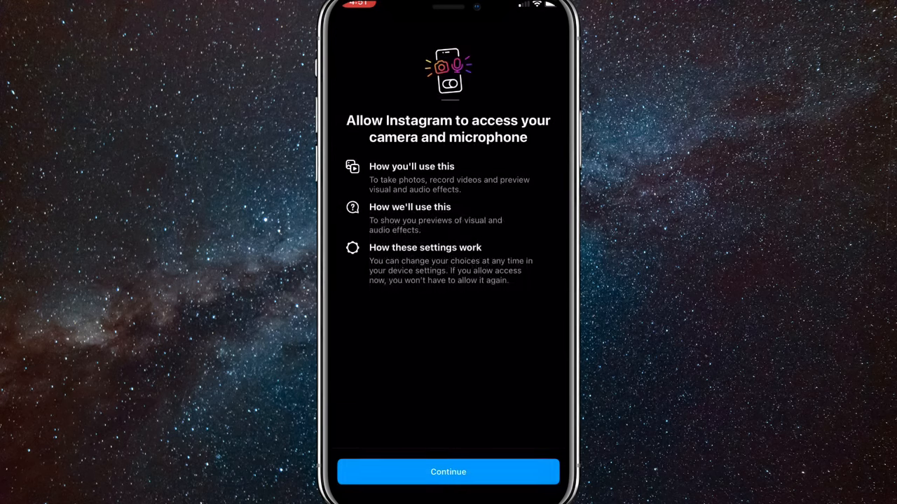
{"action": "left_click", "coordinate": [448, 472]}
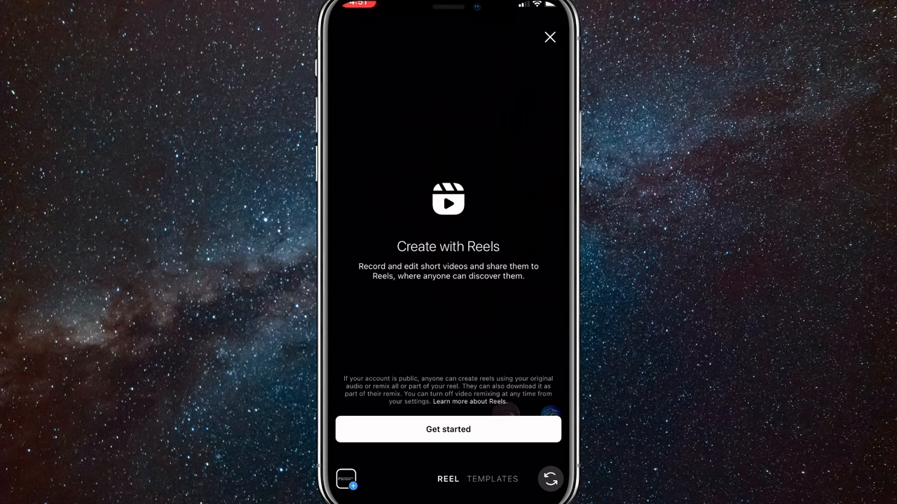
{"action": "left_click", "coordinate": [447, 429]}
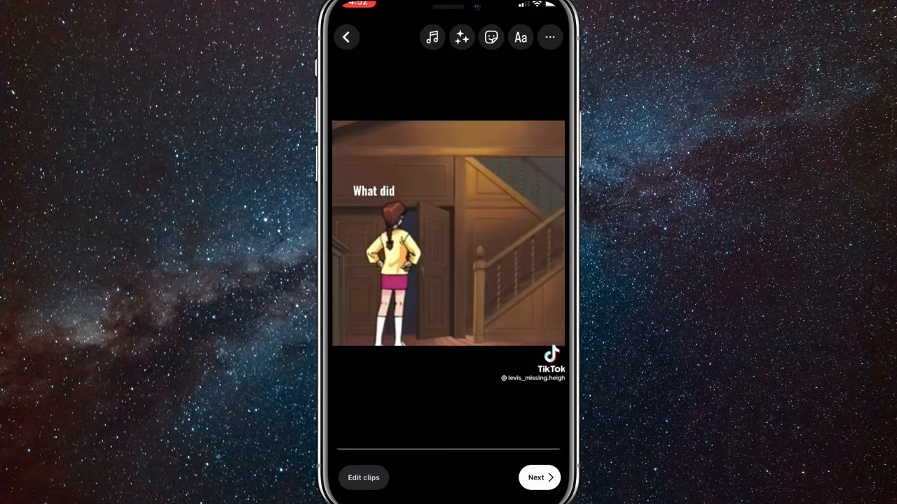
Step: Advance the reel to the New reel details screen and open Edit cover
{"action": "left_click", "coordinate": [535, 477]}
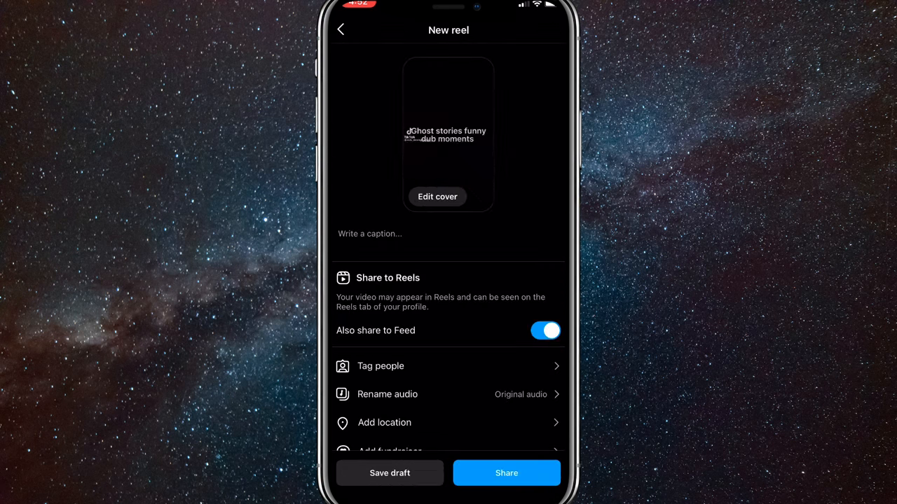
{"action": "left_click", "coordinate": [437, 196]}
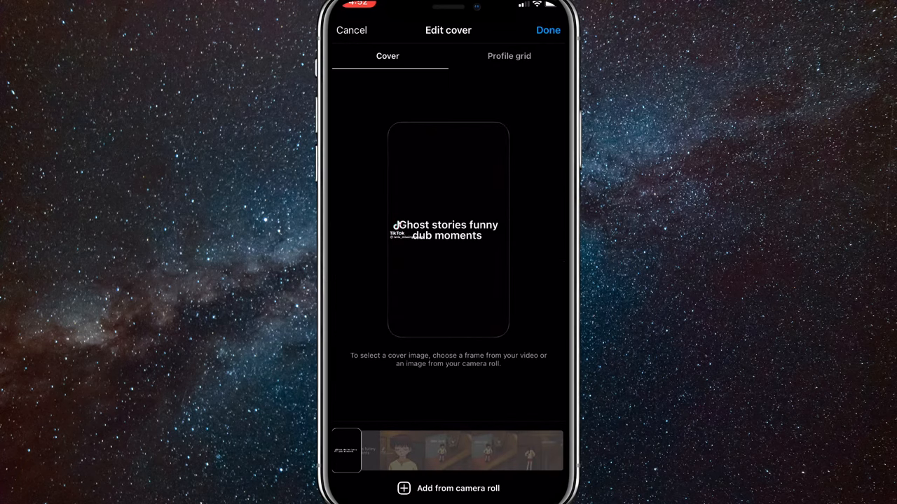
Step: Skip the video frames and choose the cover from the camera roll instead
{"action": "left_click", "coordinate": [506, 450]}
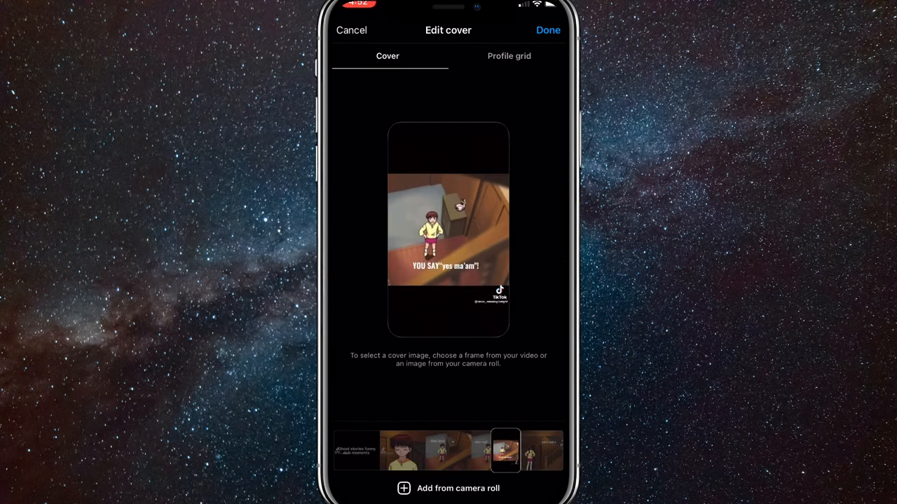
{"action": "left_click", "coordinate": [347, 450]}
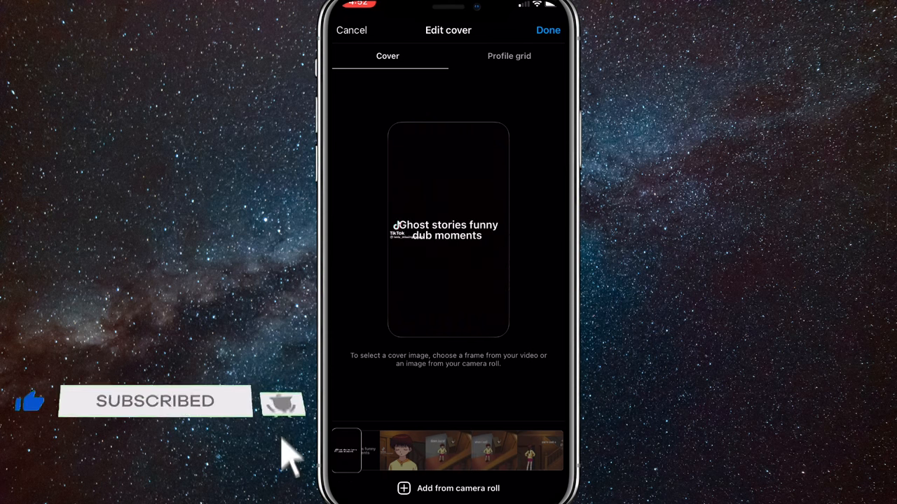
{"action": "left_click", "coordinate": [448, 488]}
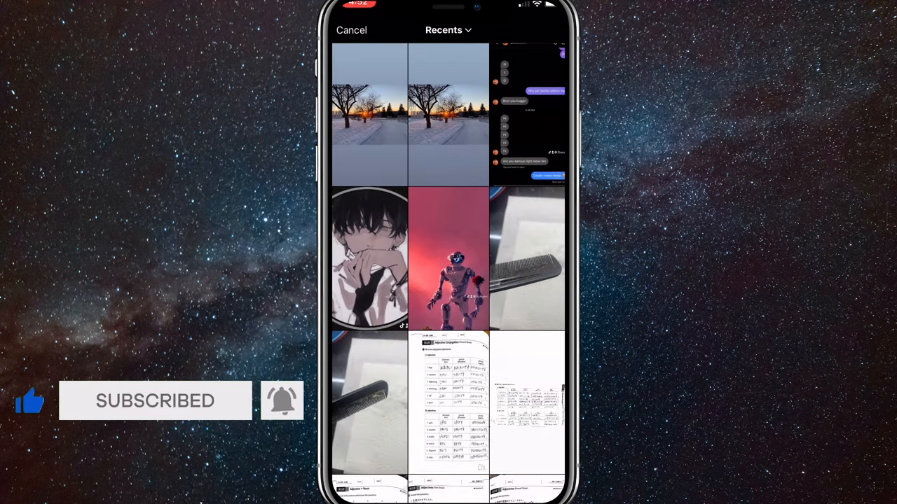
Step: Set the chat conversation screenshot from Recents as the reel cover
{"action": "left_click", "coordinate": [527, 116]}
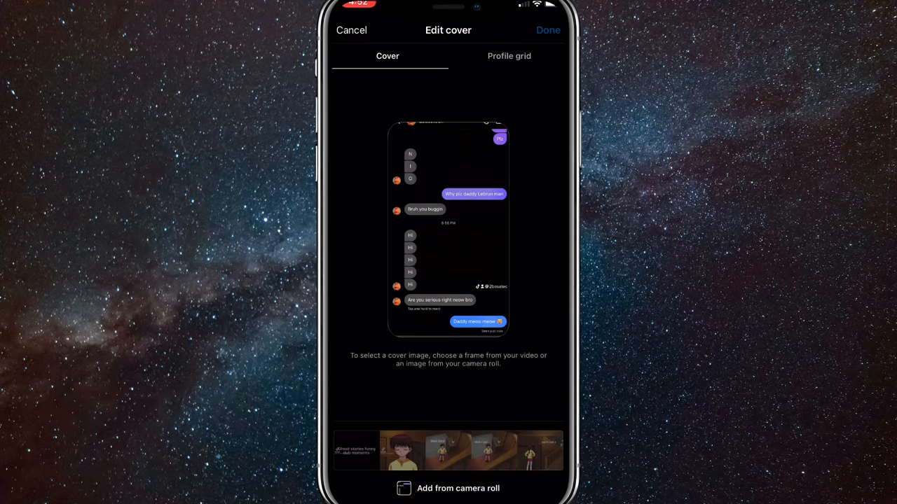
{"action": "left_click", "coordinate": [547, 30]}
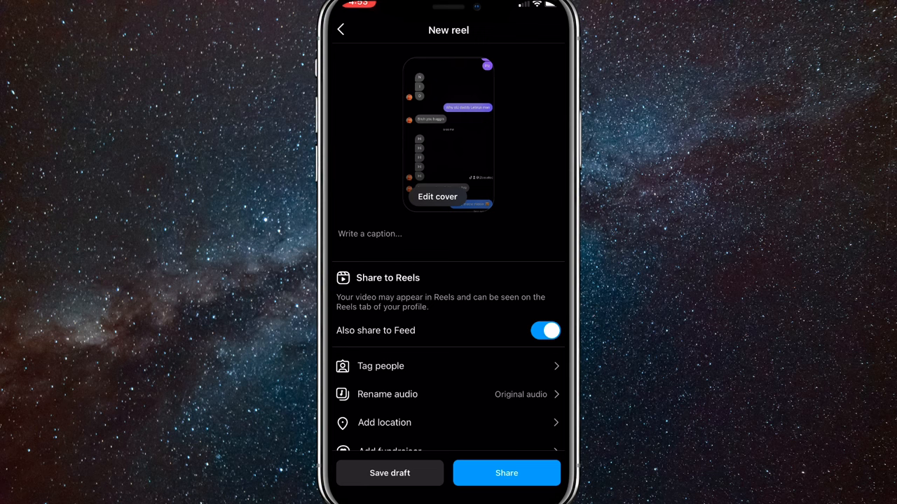
Step: Share the reel captioned 'Subscribe for a kiss' and view it in the Reels grid
{"action": "type", "text": "Subscribe for a kiss"}
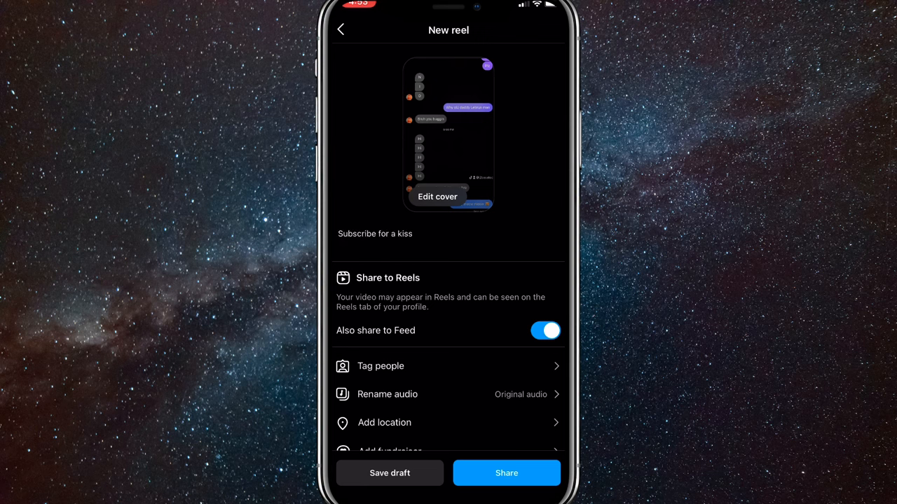
{"action": "left_click", "coordinate": [506, 473]}
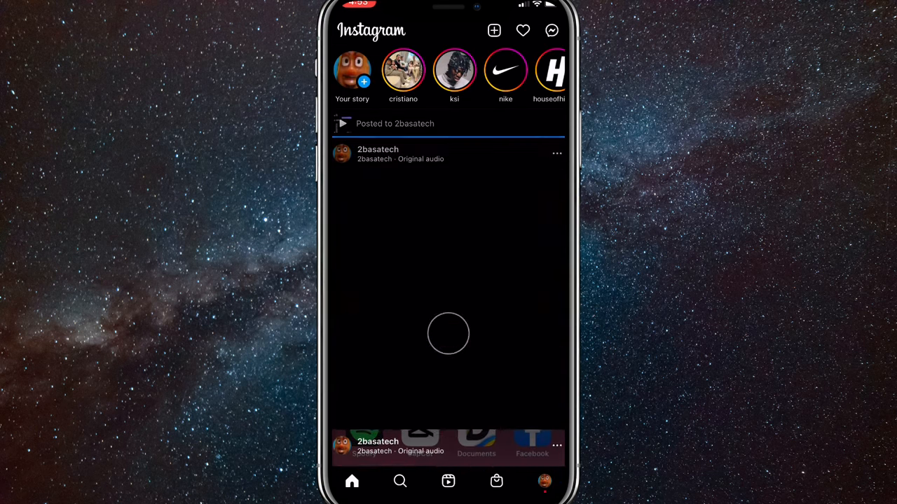
{"action": "left_click", "coordinate": [544, 481]}
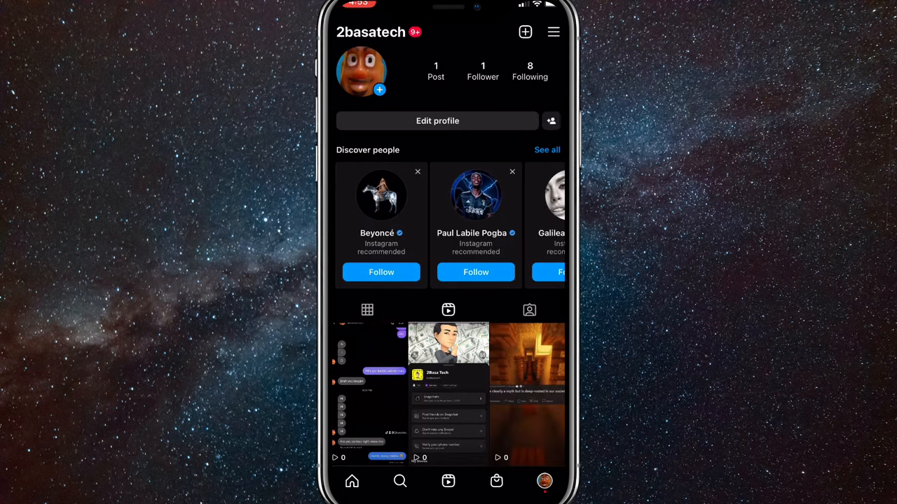